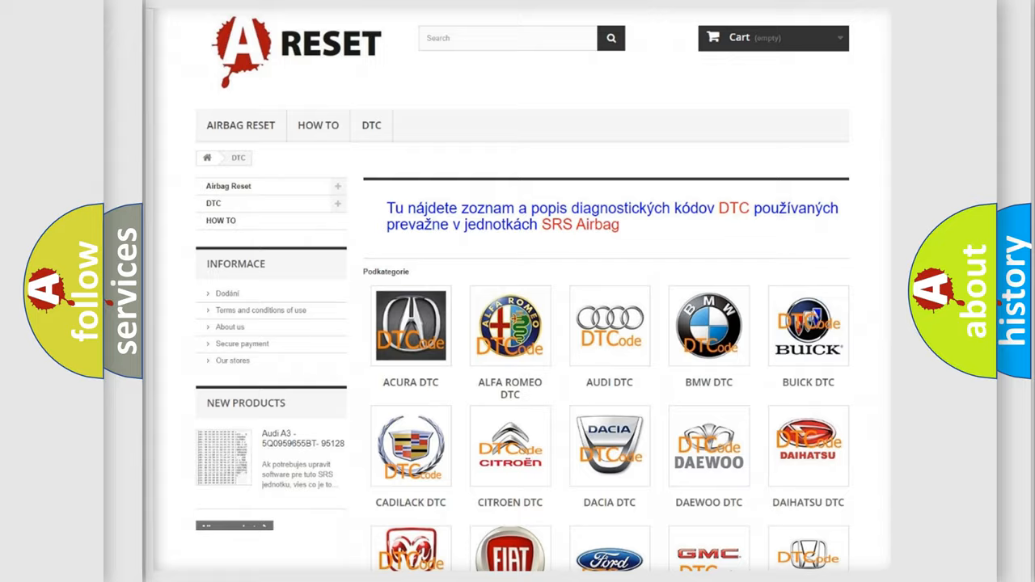
# Advance the slideshow past the Description slide to the B0961:01 Cause slide listing open circuits and electrical failure.
pyautogui.scroll(-3)
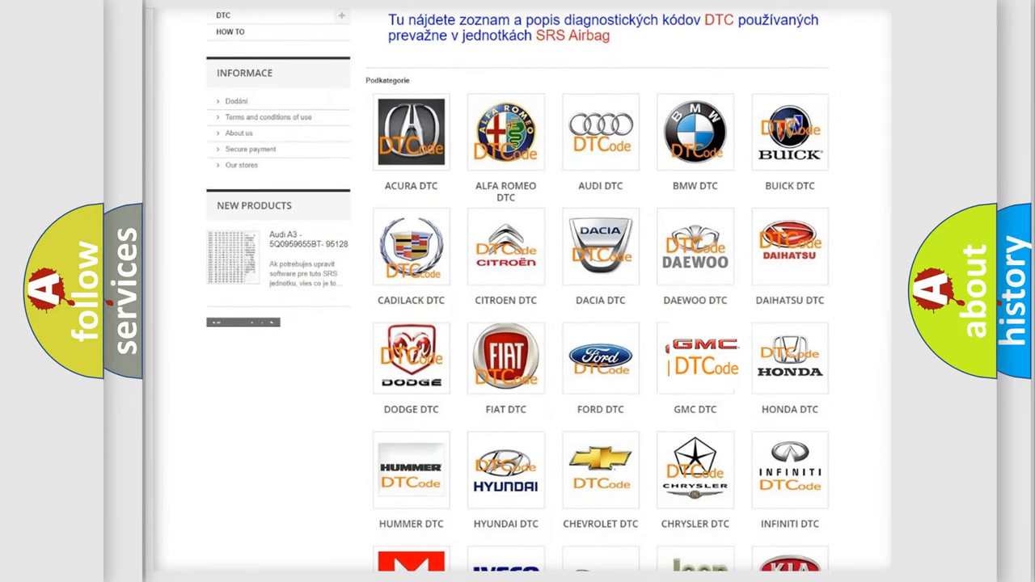
pyautogui.click(696, 358)
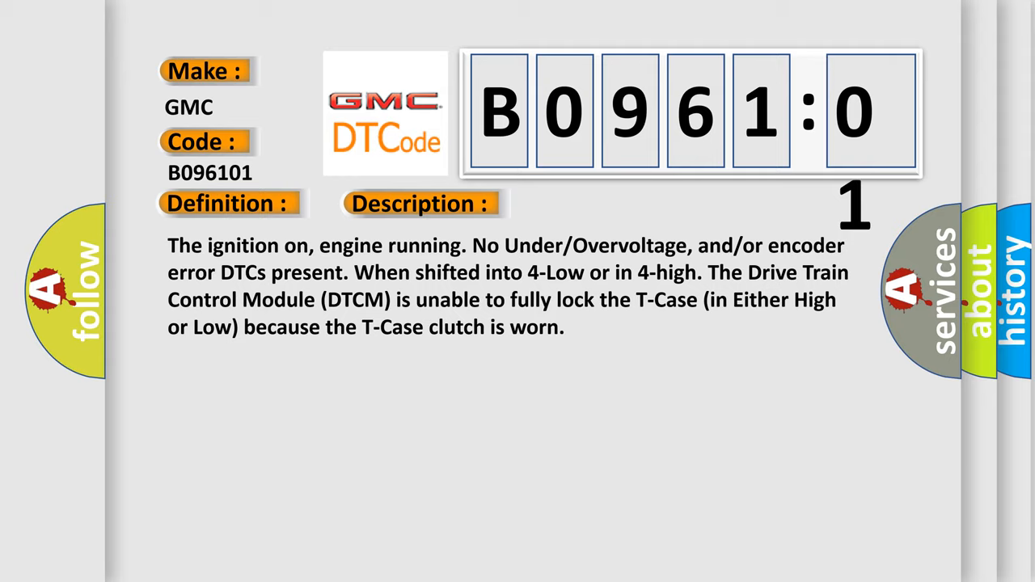
pyautogui.click(595, 204)
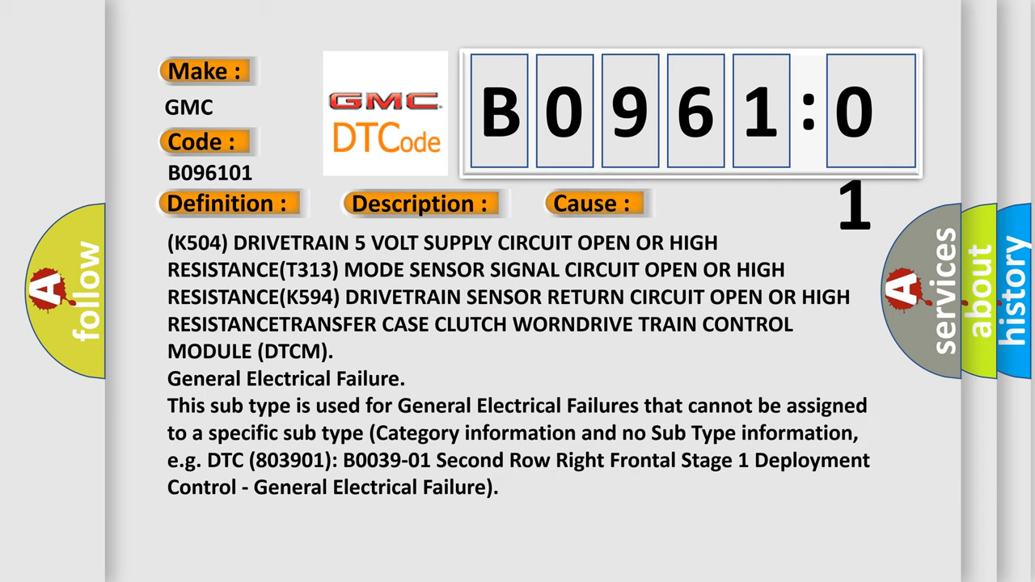